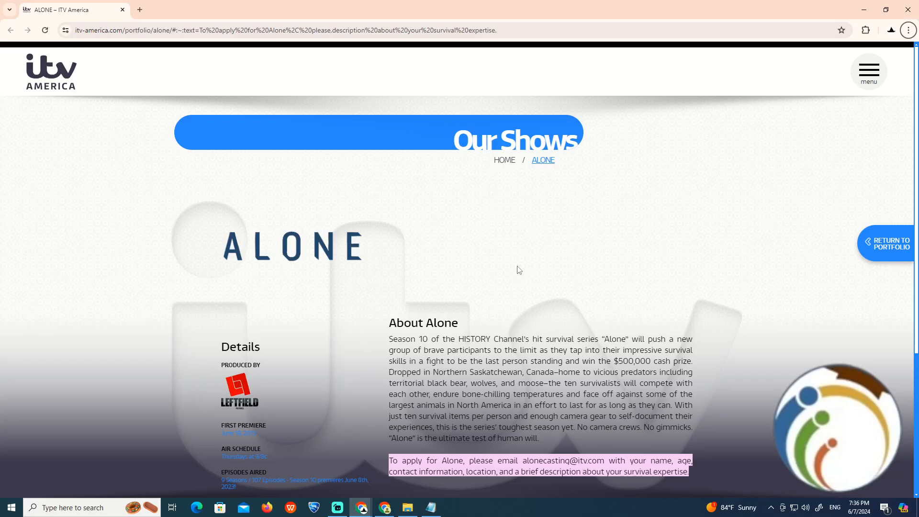
mouse_move(519, 265)
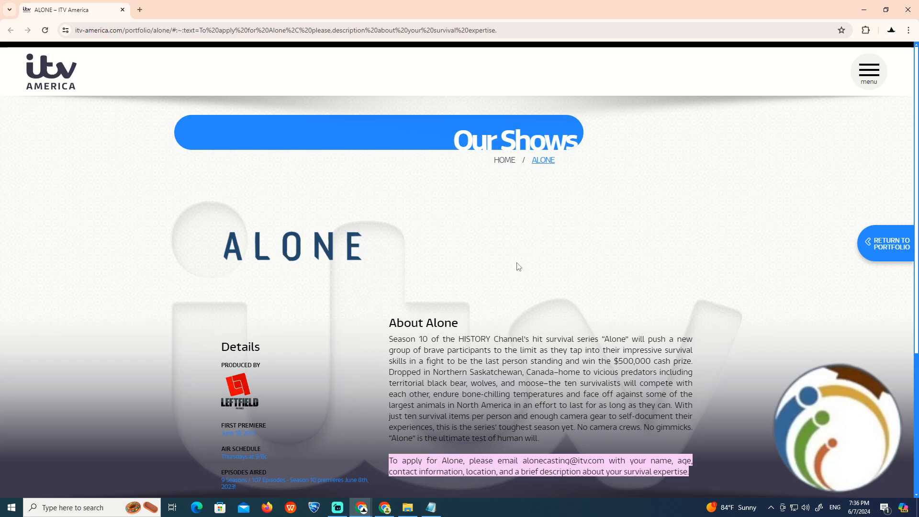
Scroll to the About Alone section, drag across the casting text, and select the 'About Alone' heading.
scroll("down", 3)
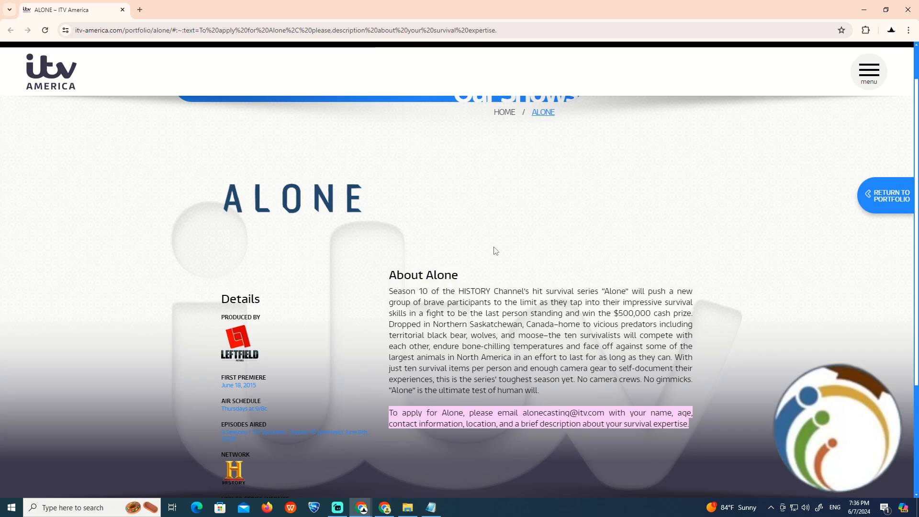
mouse_move(506, 280)
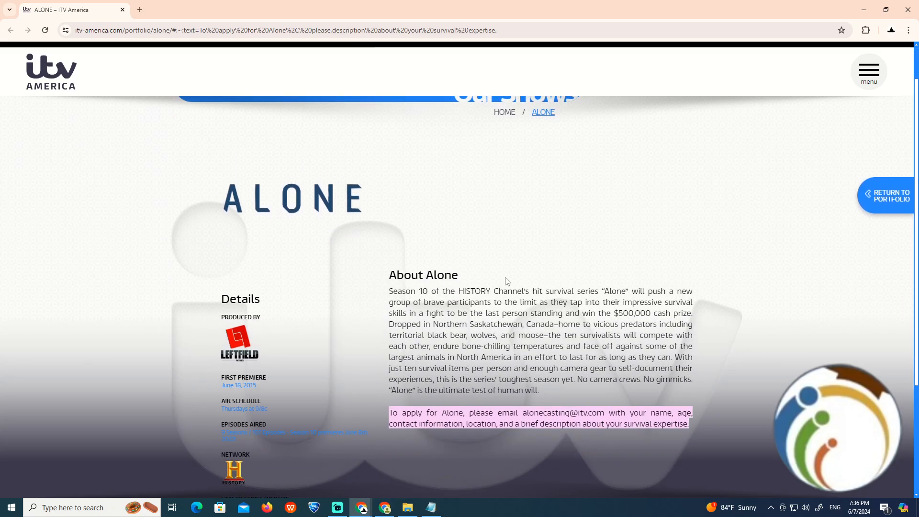
left_click_drag(388, 302, 491, 301)
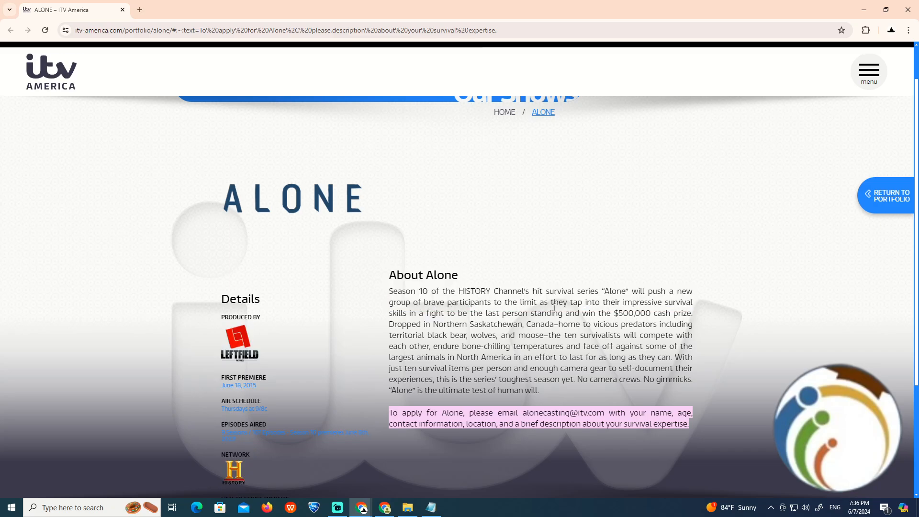
double_click(423, 275)
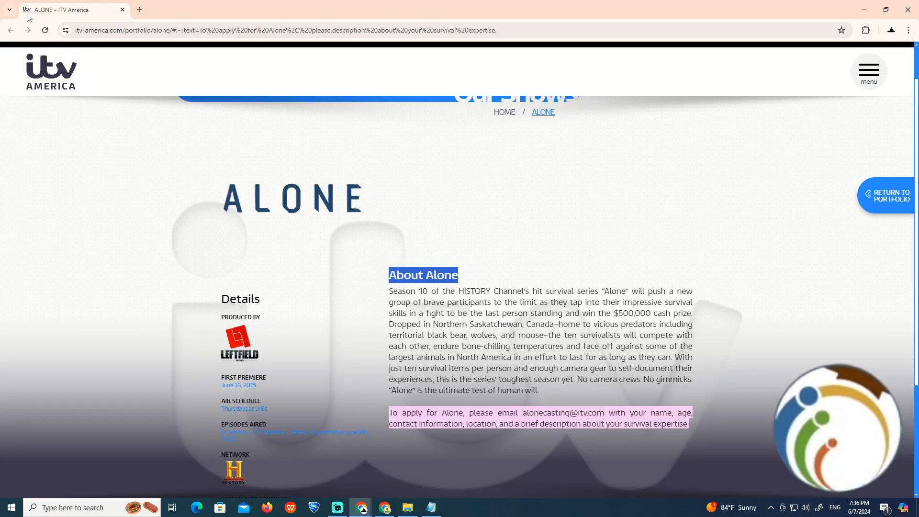
mouse_move(574, 368)
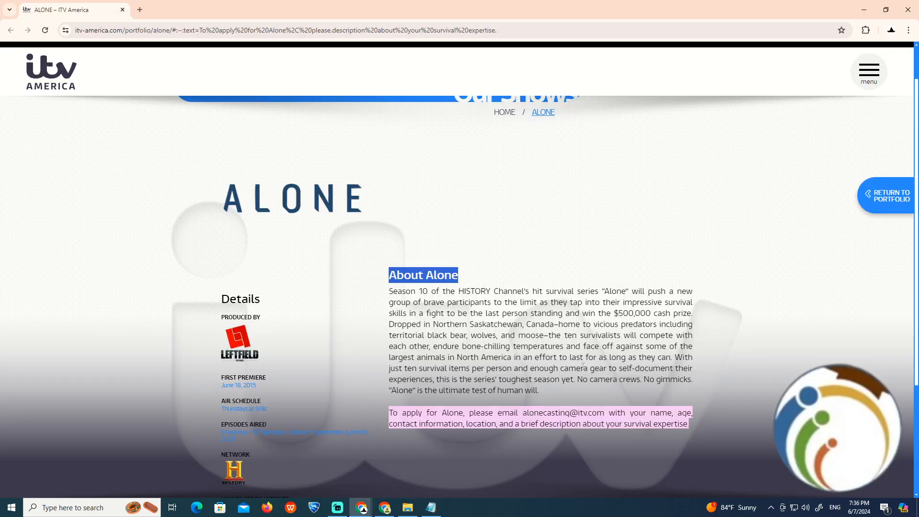